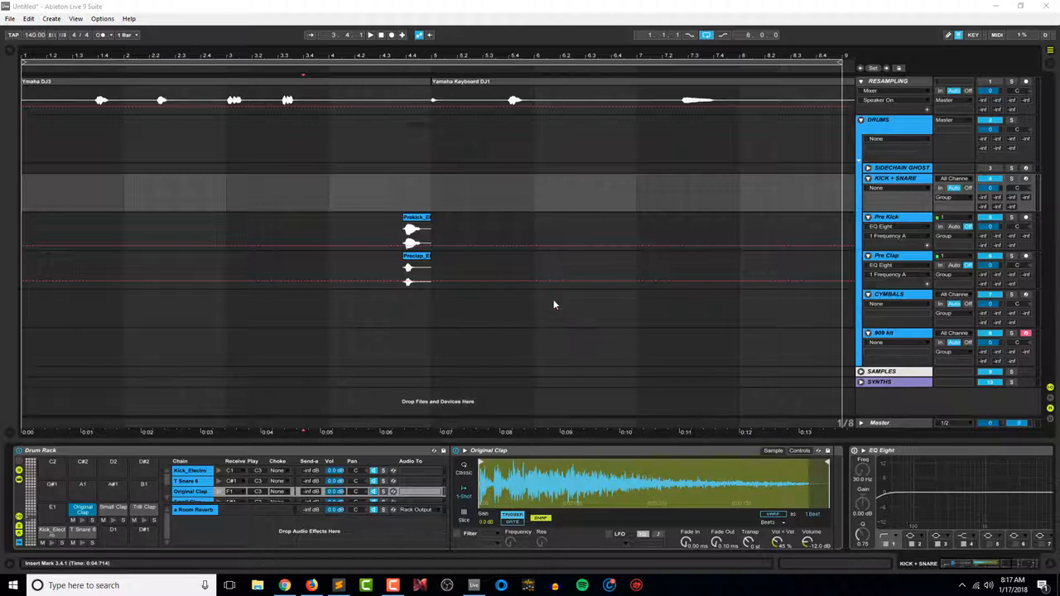
mouse_move(483, 329)
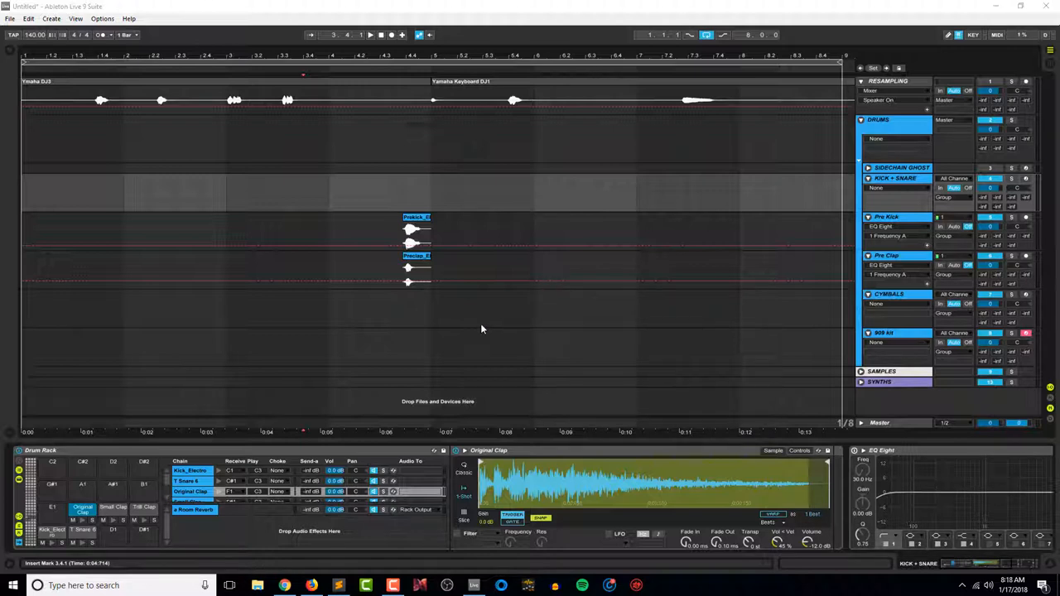
mouse_move(490, 345)
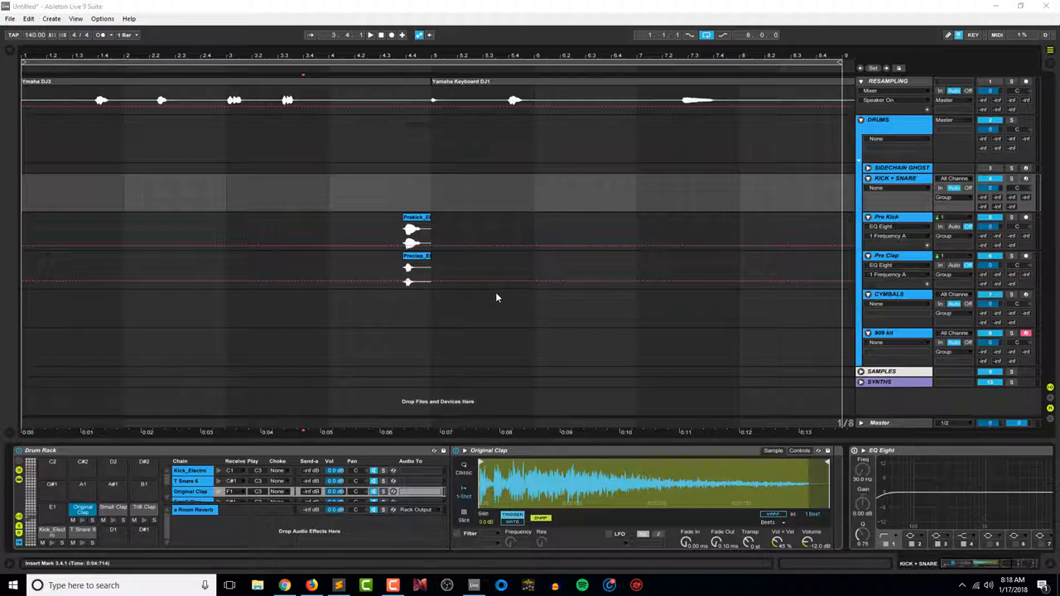
mouse_move(447, 301)
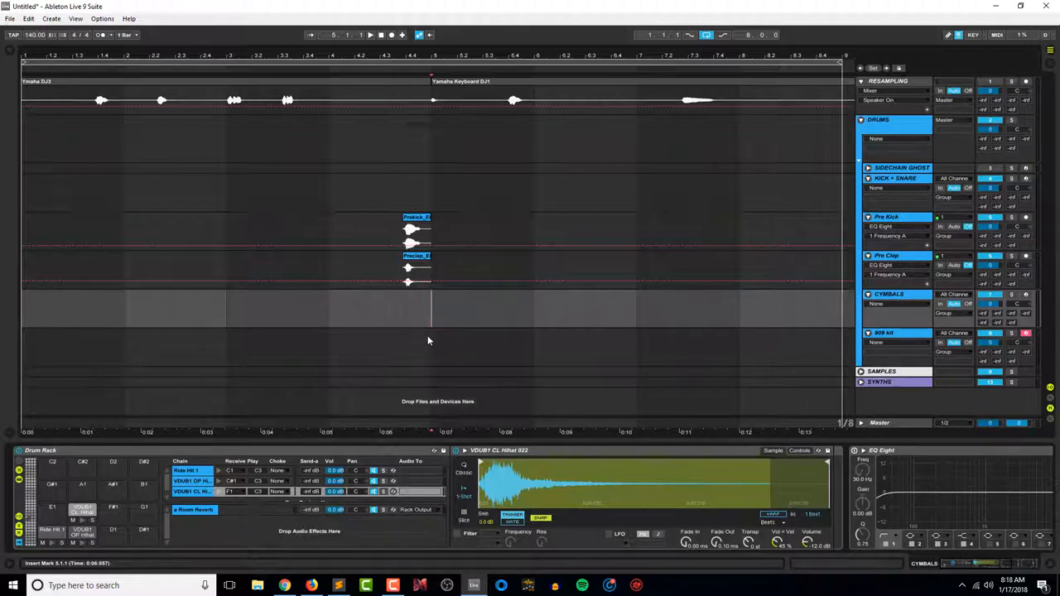
mouse_move(432, 341)
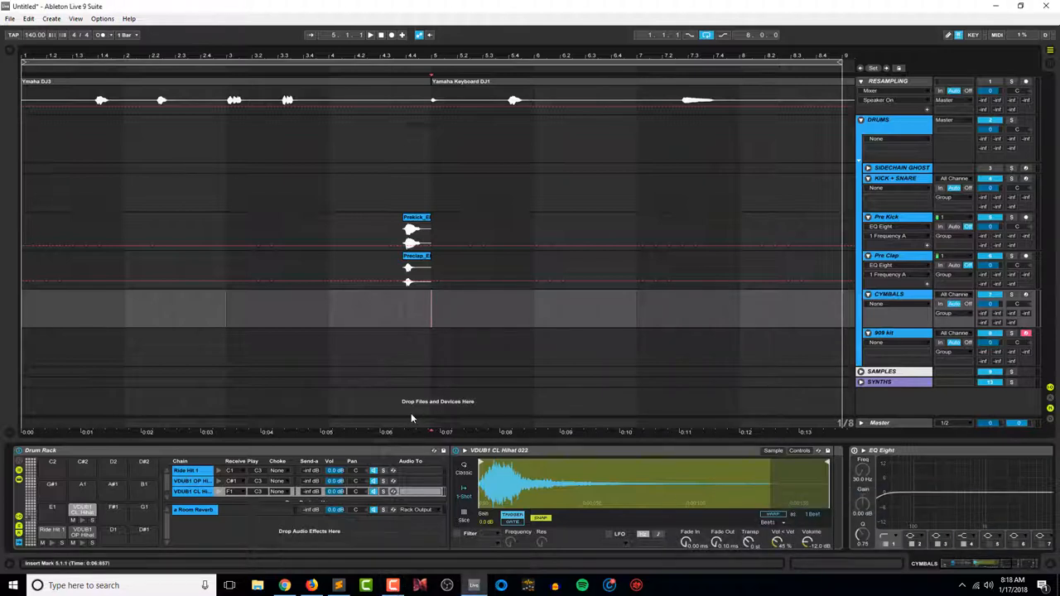
mouse_move(386, 386)
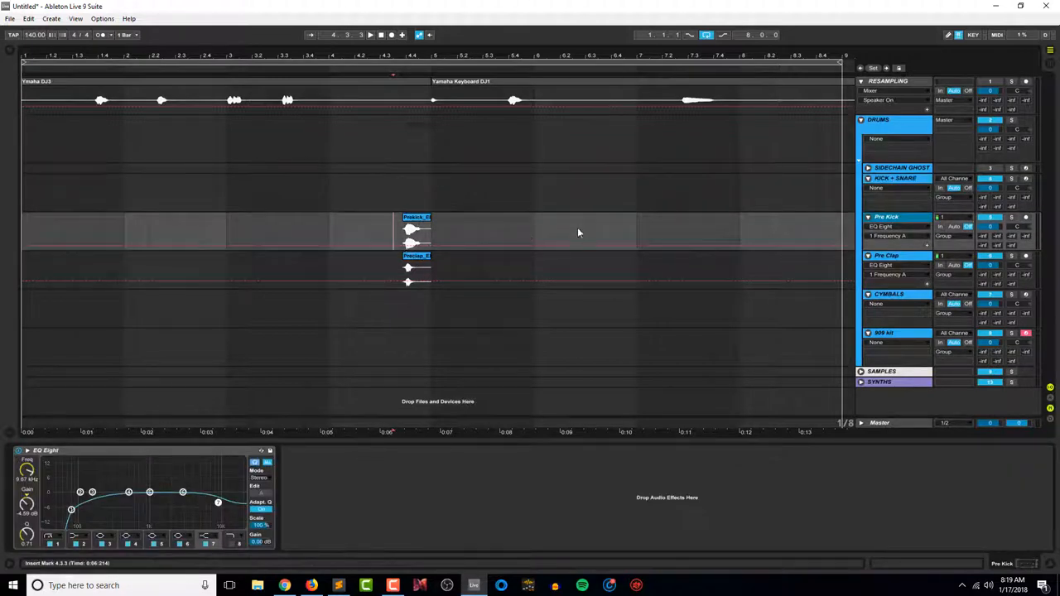
Hide the Detail View and select the KICK + SNARE lane.
left_click(886, 255)
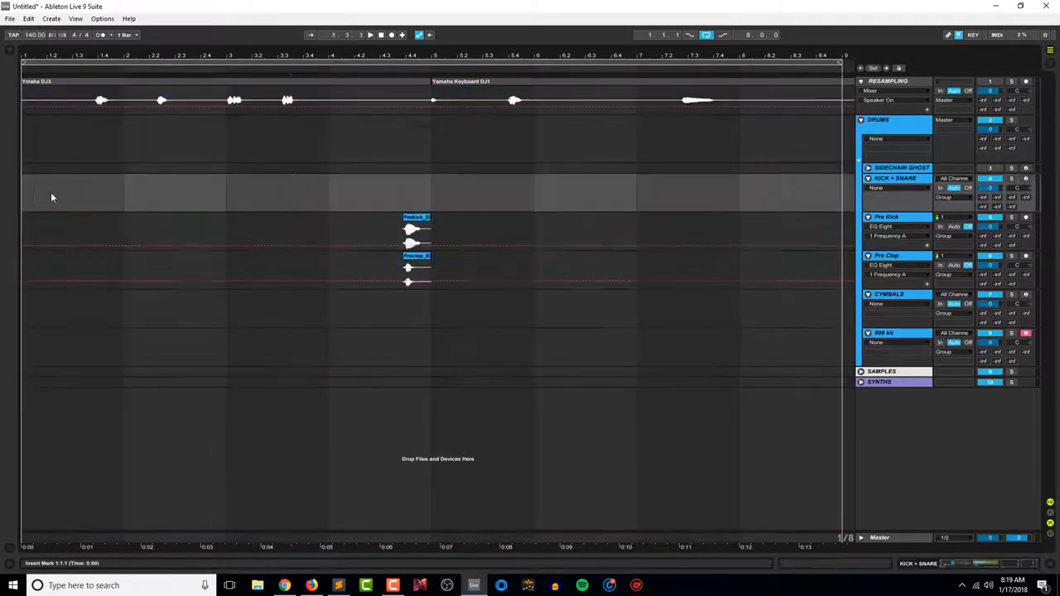
Create an eight-bar kick clip on KICK + SNARE at 130 BPM.
left_click_drag(25, 192, 133, 192)
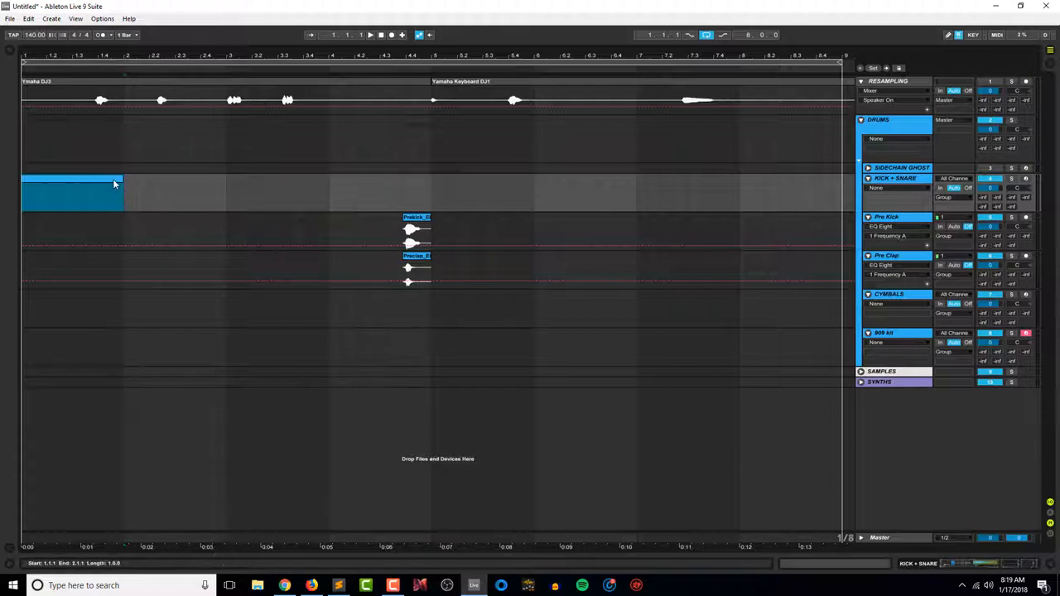
double_click(73, 192)
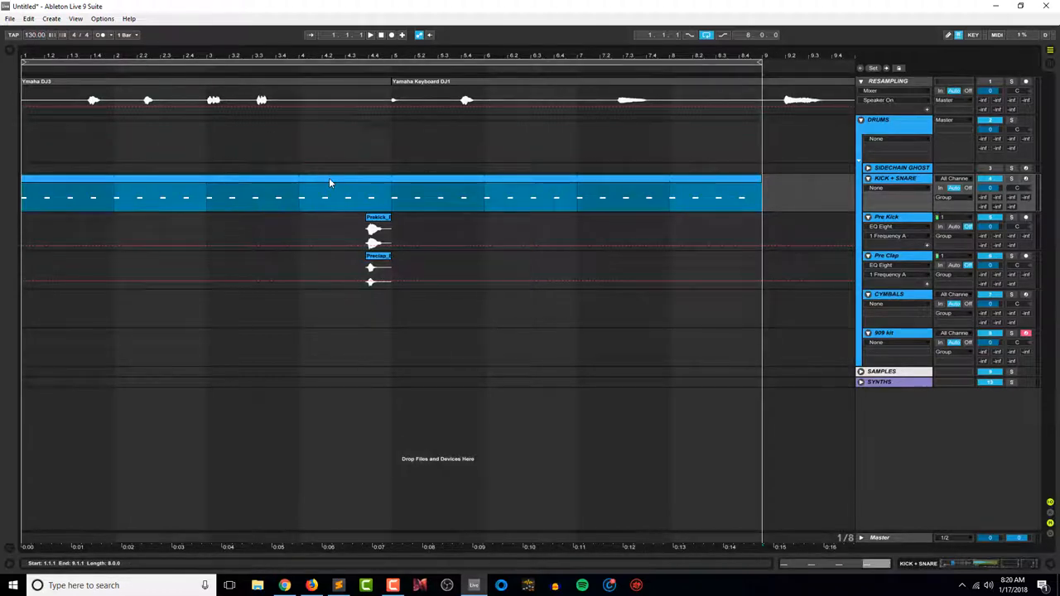
left_click(370, 35)
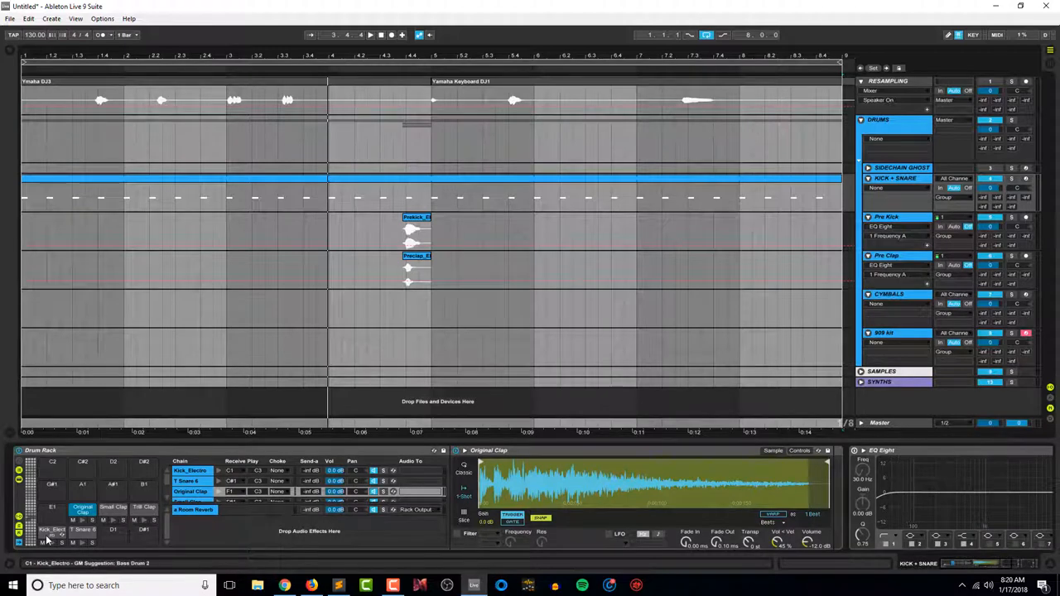
Show the Kick_Electro pad chain and add a low cut on EQ Eight band 1.
left_click(190, 470)
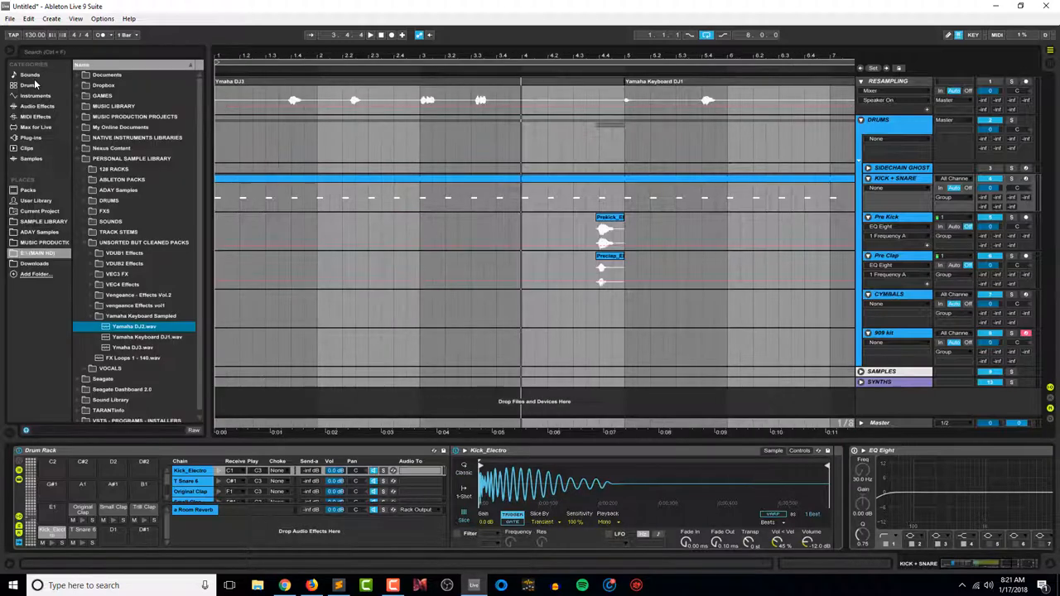
left_click(37, 106)
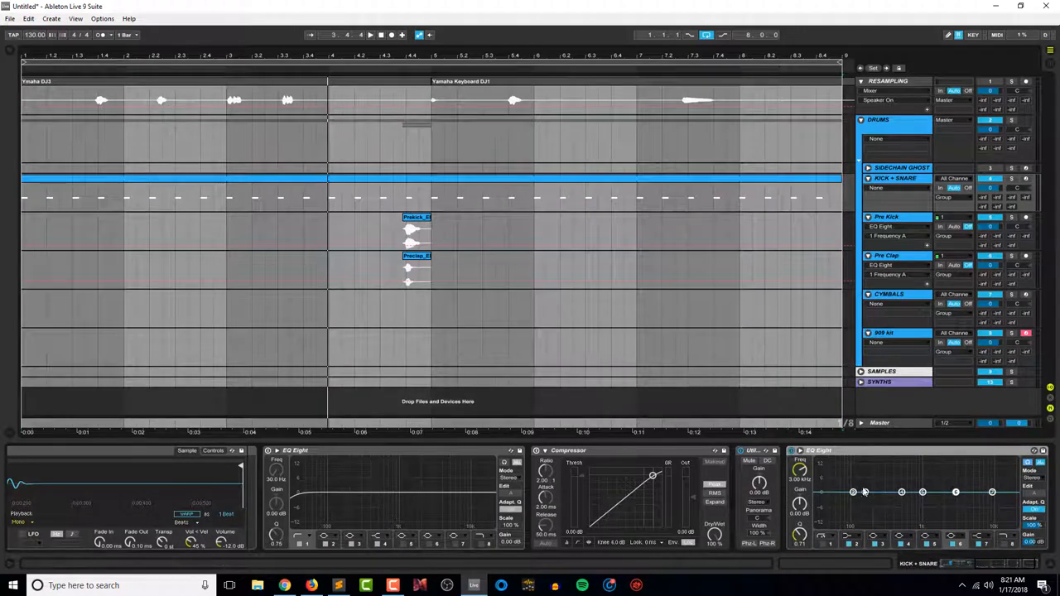
mouse_move(853, 491)
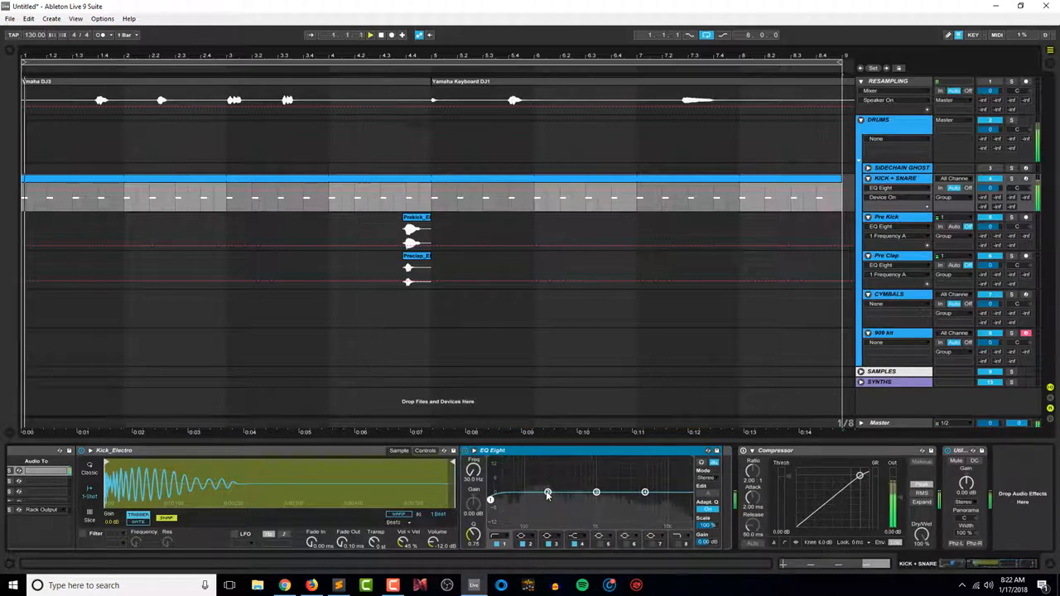
Reshape the Kick_Electro EQ Eight band points.
left_click_drag(547, 493, 565, 460)
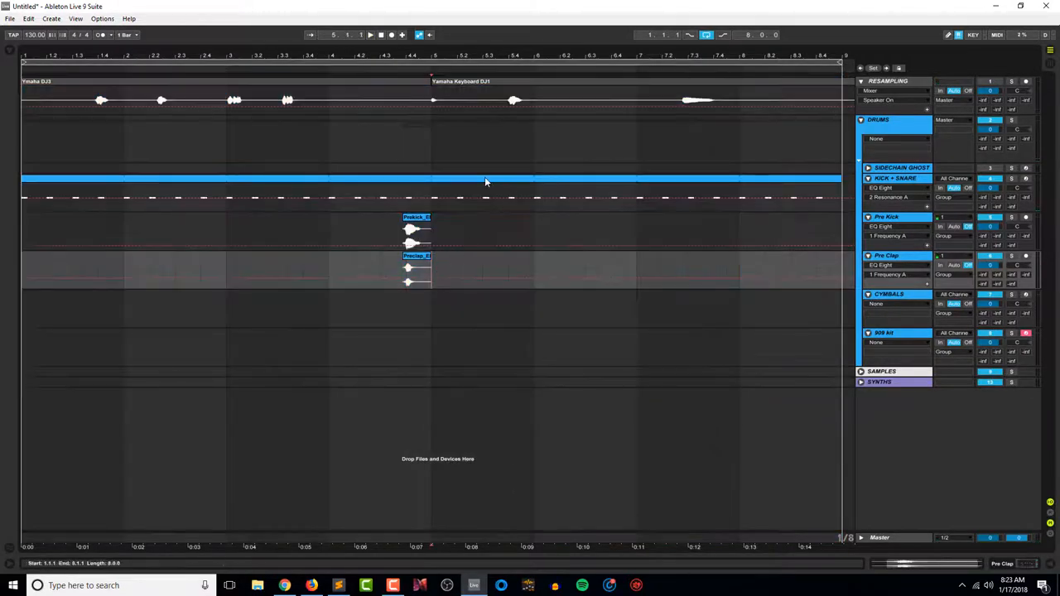
left_click(406, 186)
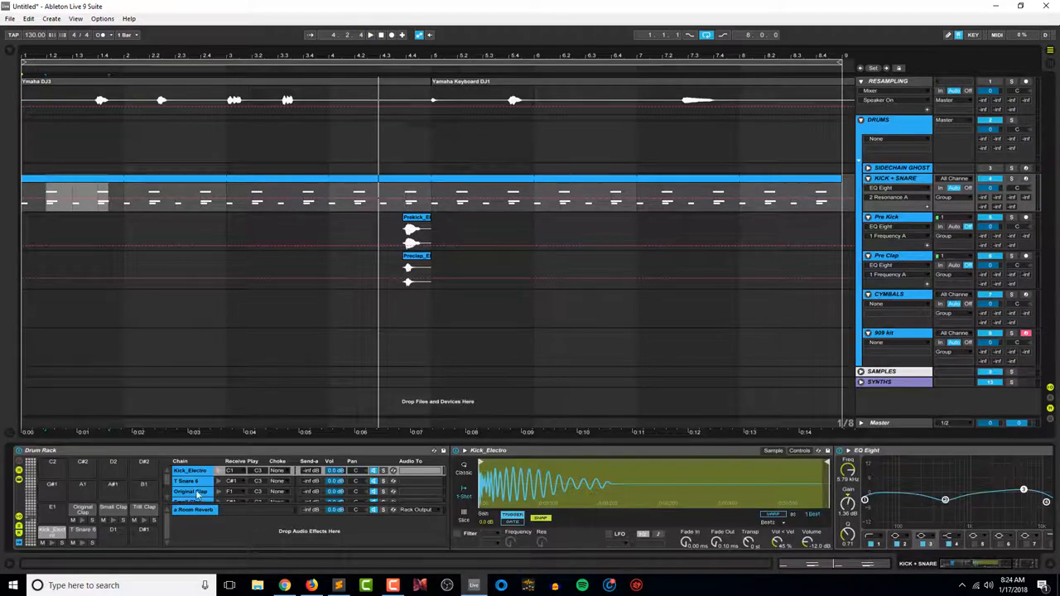
Show the T Snare 6 chain's Simpler and Compressor.
left_click(191, 491)
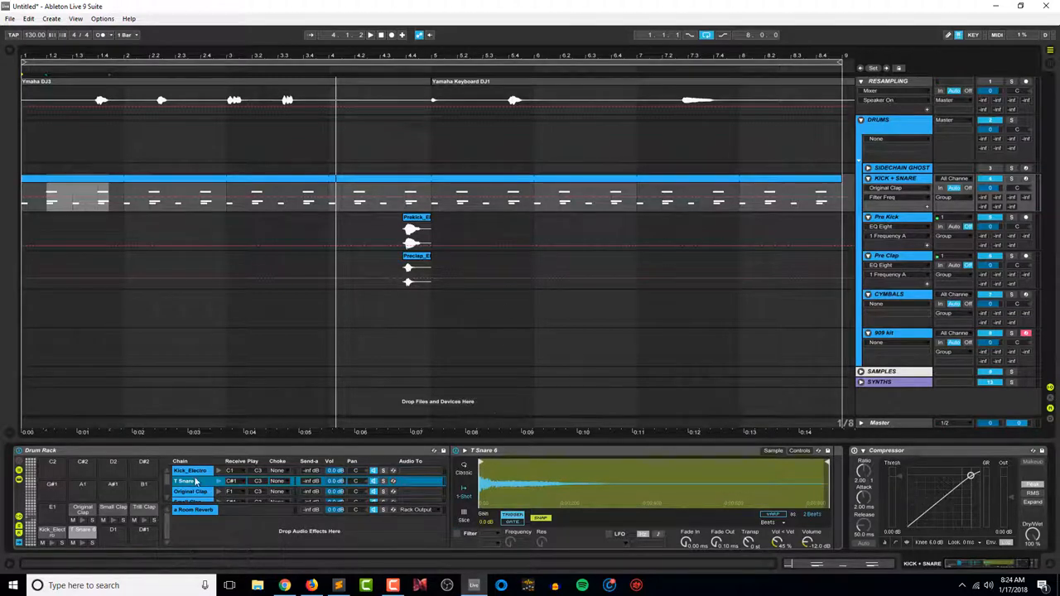
Add EQ Eight with a ~116 Hz low cut to T Snare 6 and adjust its Transpose.
left_click(190, 470)
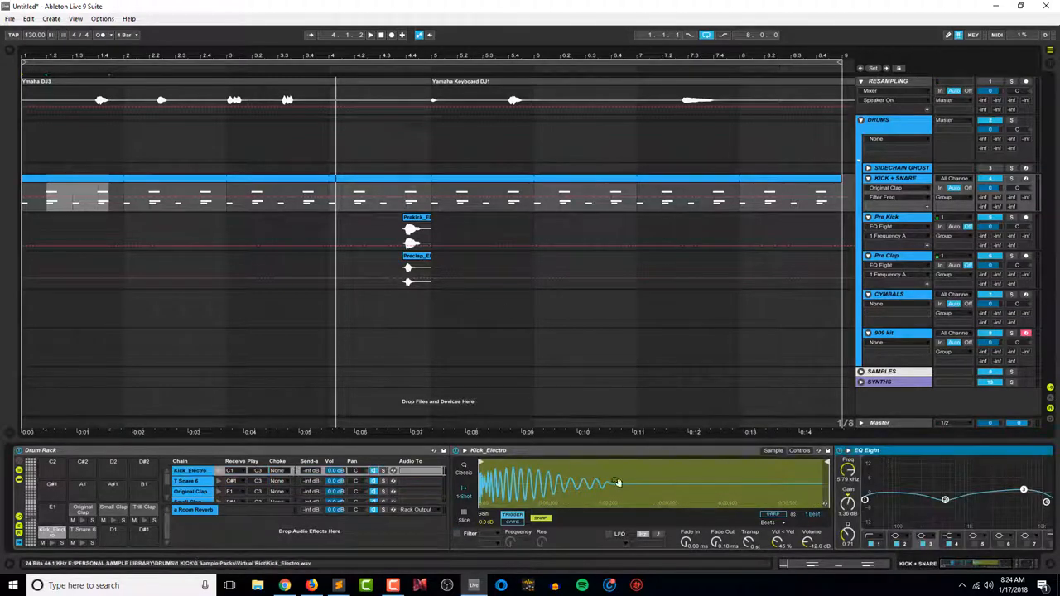
left_click(189, 482)
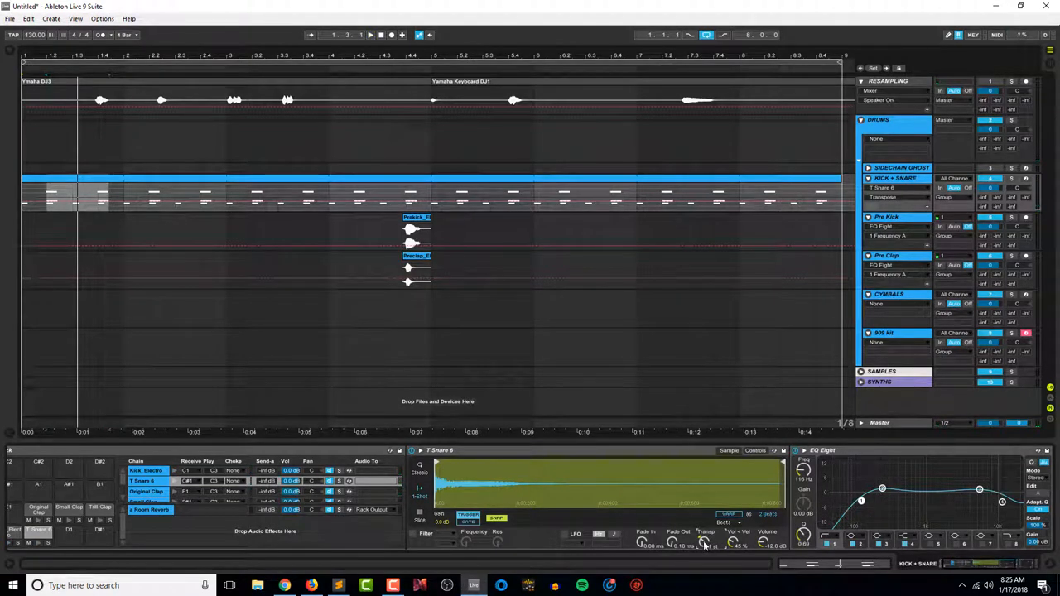
left_click(369, 35)
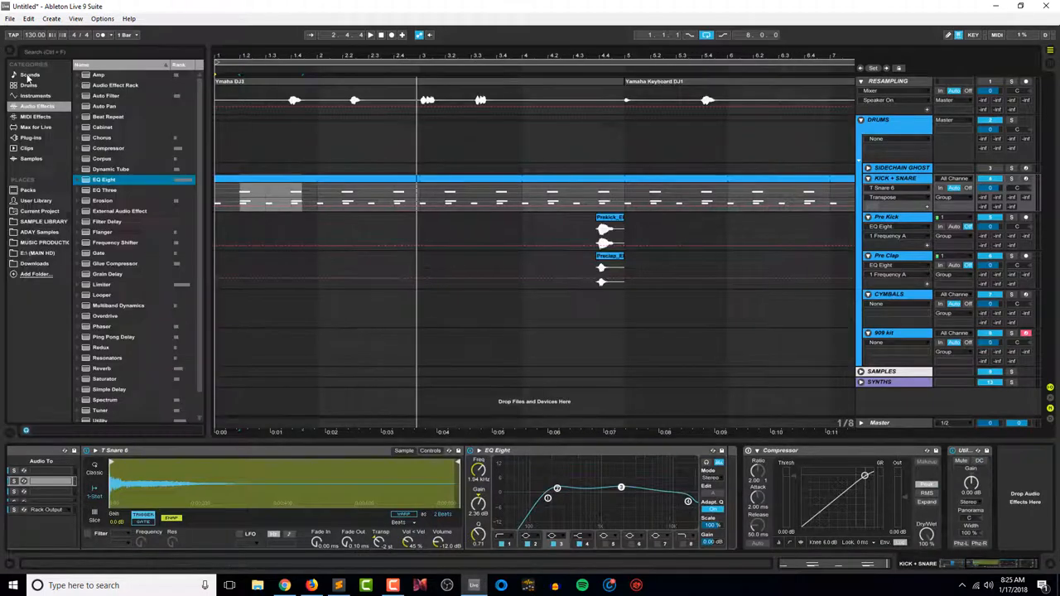
Add a Limiter to T Snare 6 in place of the Compressor, ceiling -3.30 dB.
scroll("down", 3)
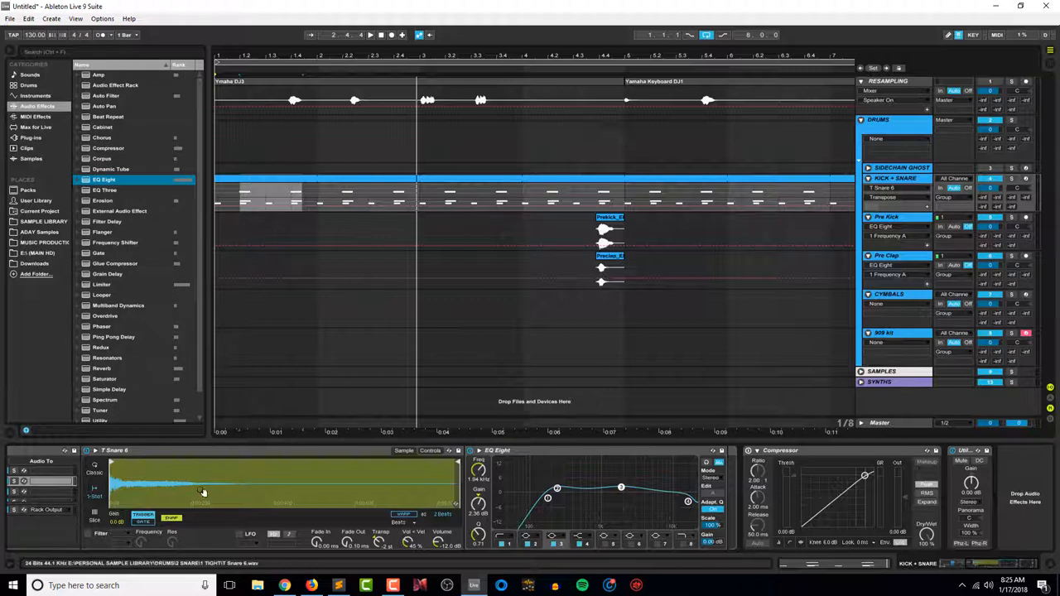
scroll("down", 3)
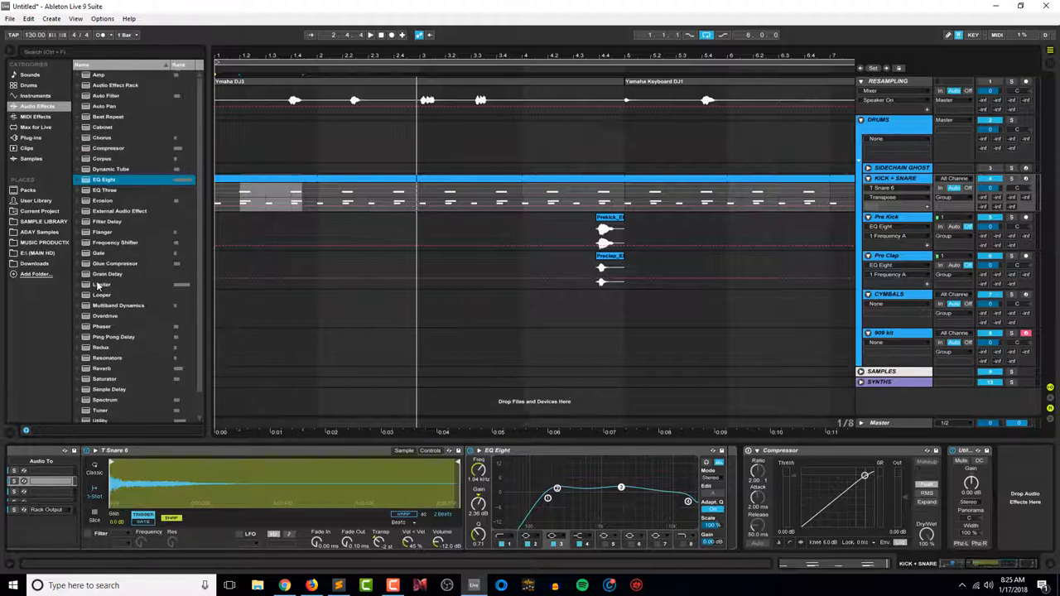
left_click(101, 284)
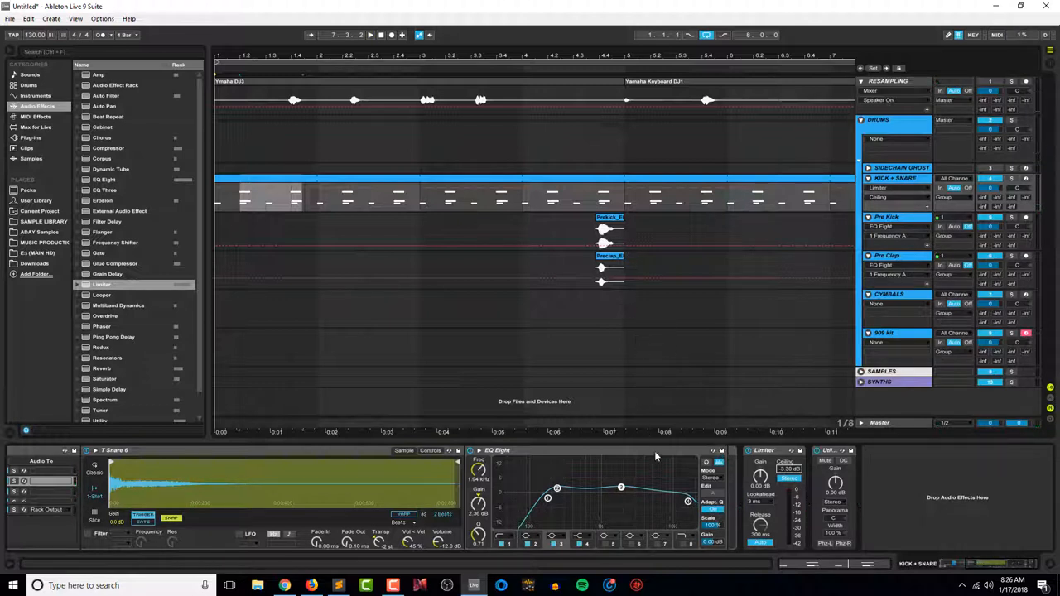
left_click(609, 218)
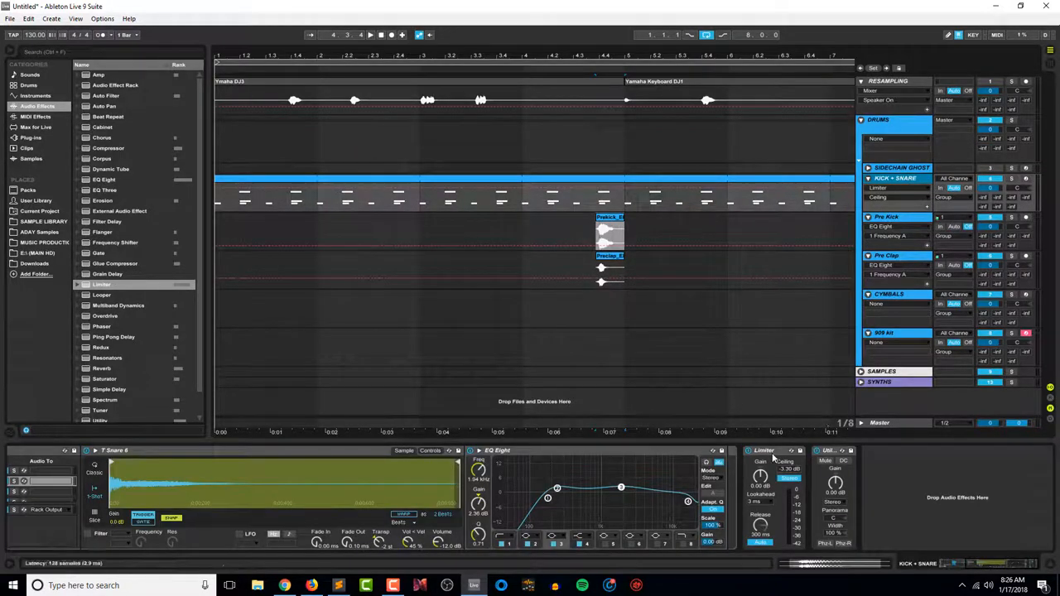
Delete the snare Limiter and click near bar 8.4 on the Pre Kick and Kick + Snare clips.
right_click(764, 451)
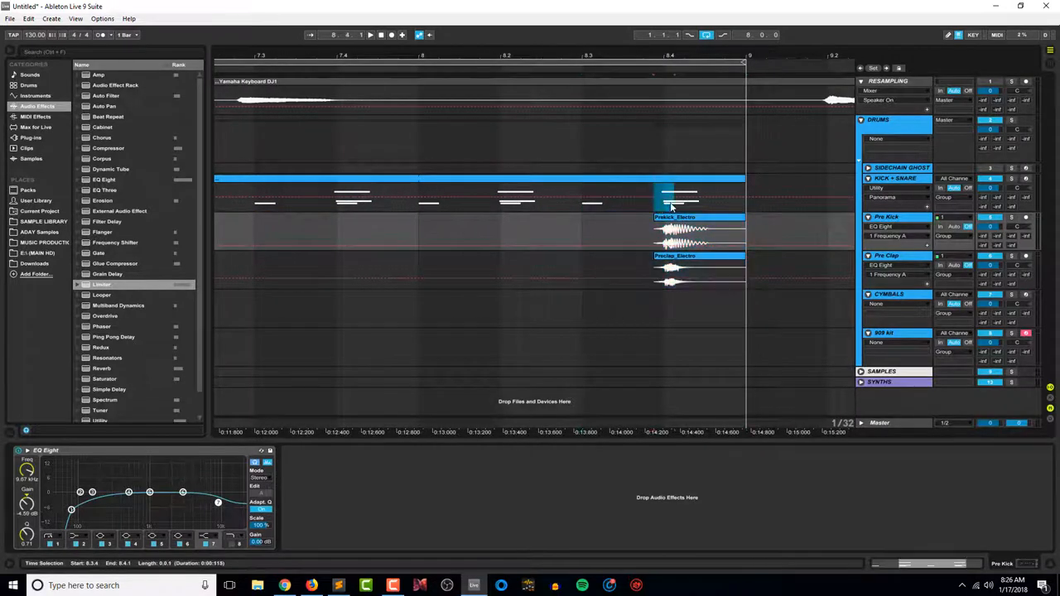
left_click(679, 194)
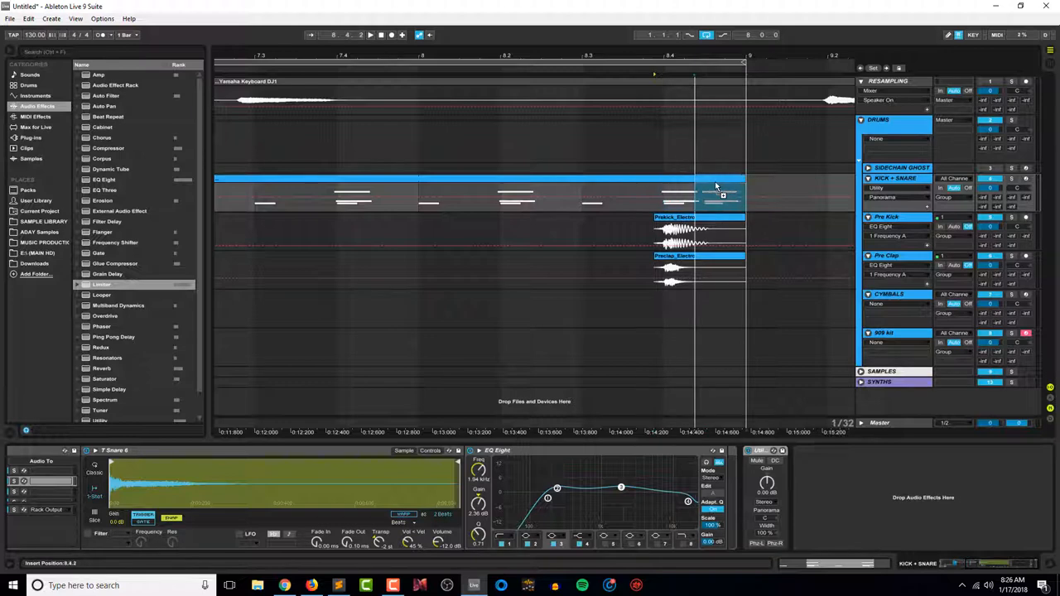
left_click(719, 192)
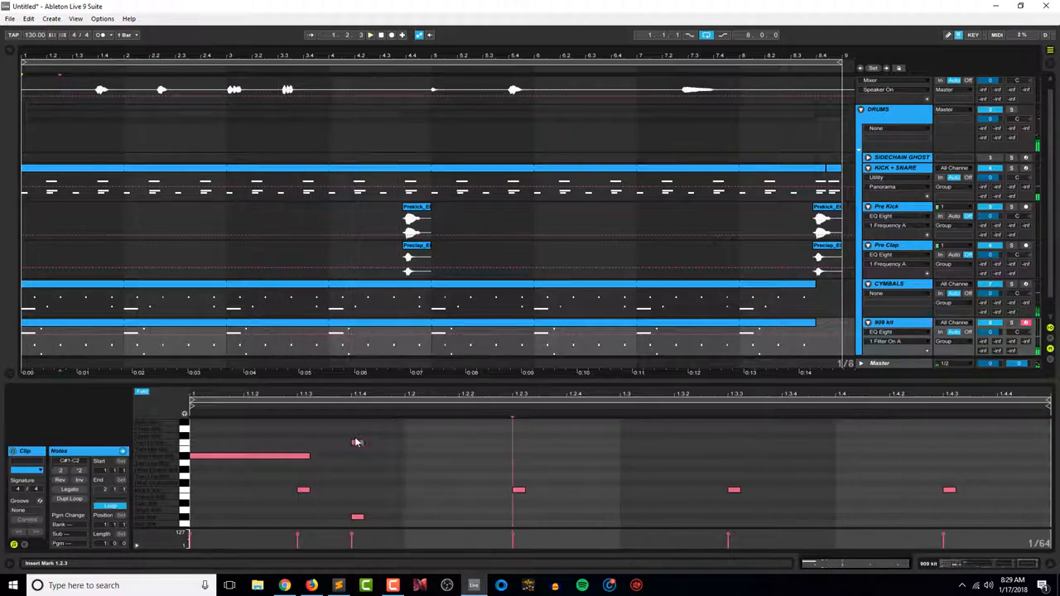
Duplicate the drum clips to bar 9 and add a locator there.
left_click(370, 34)
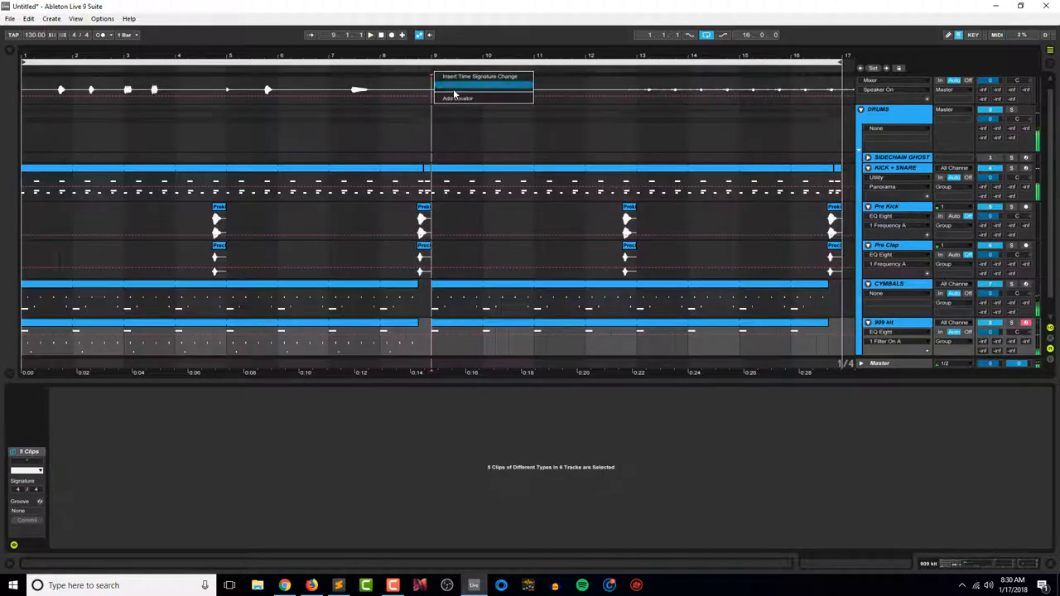
left_click(457, 98)
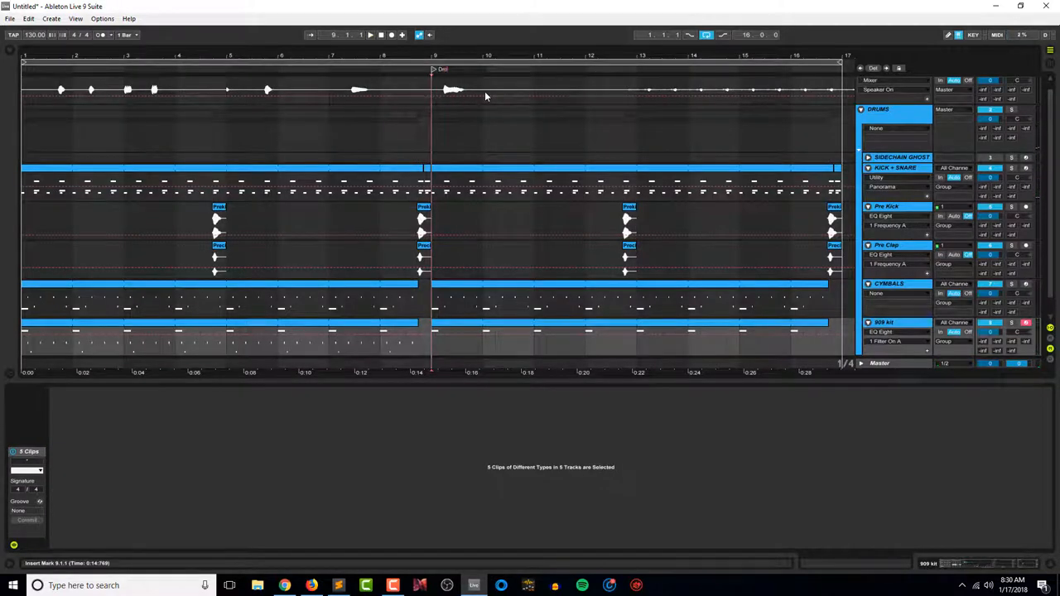